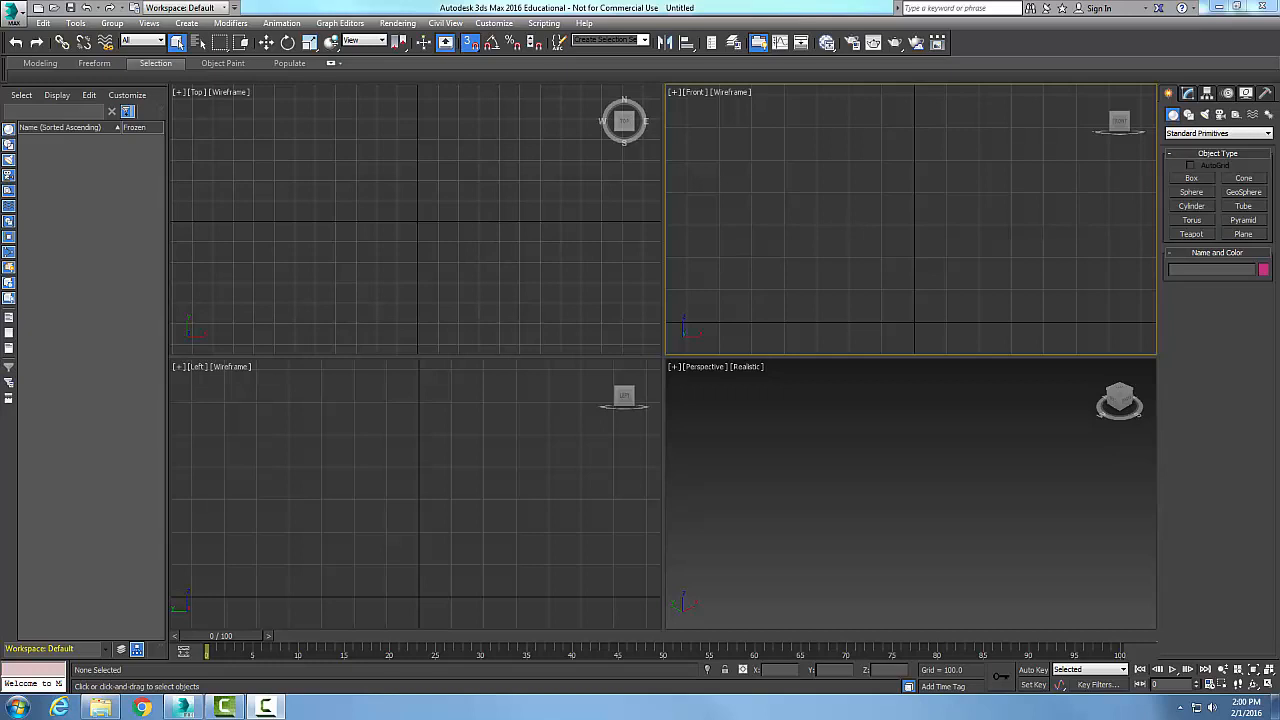
mouse_move(1240, 382)
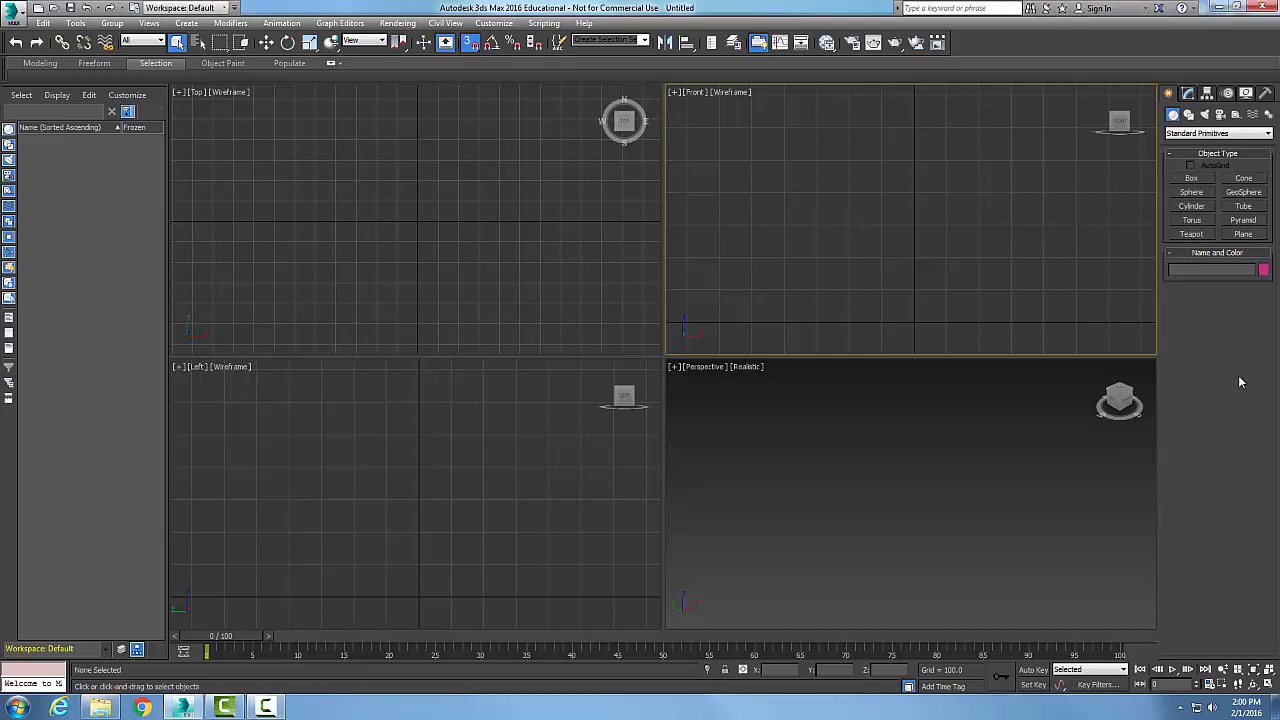
mouse_move(1264, 392)
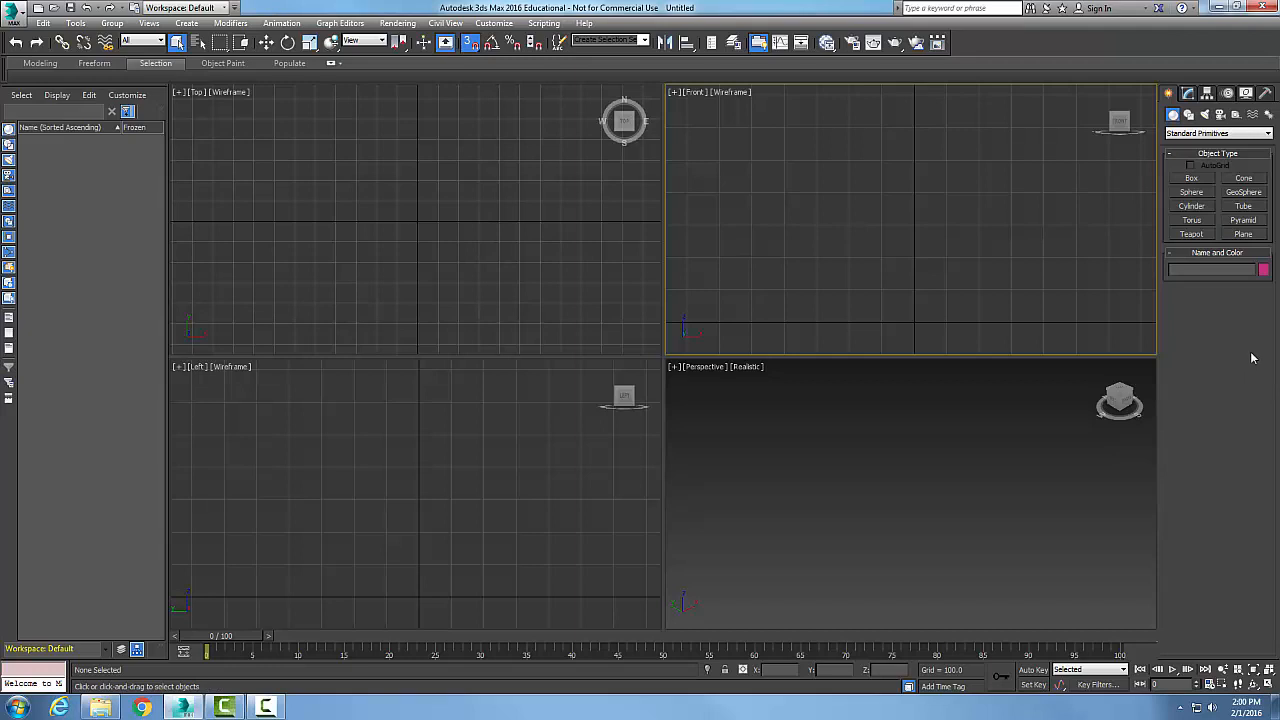
mouse_move(1252, 230)
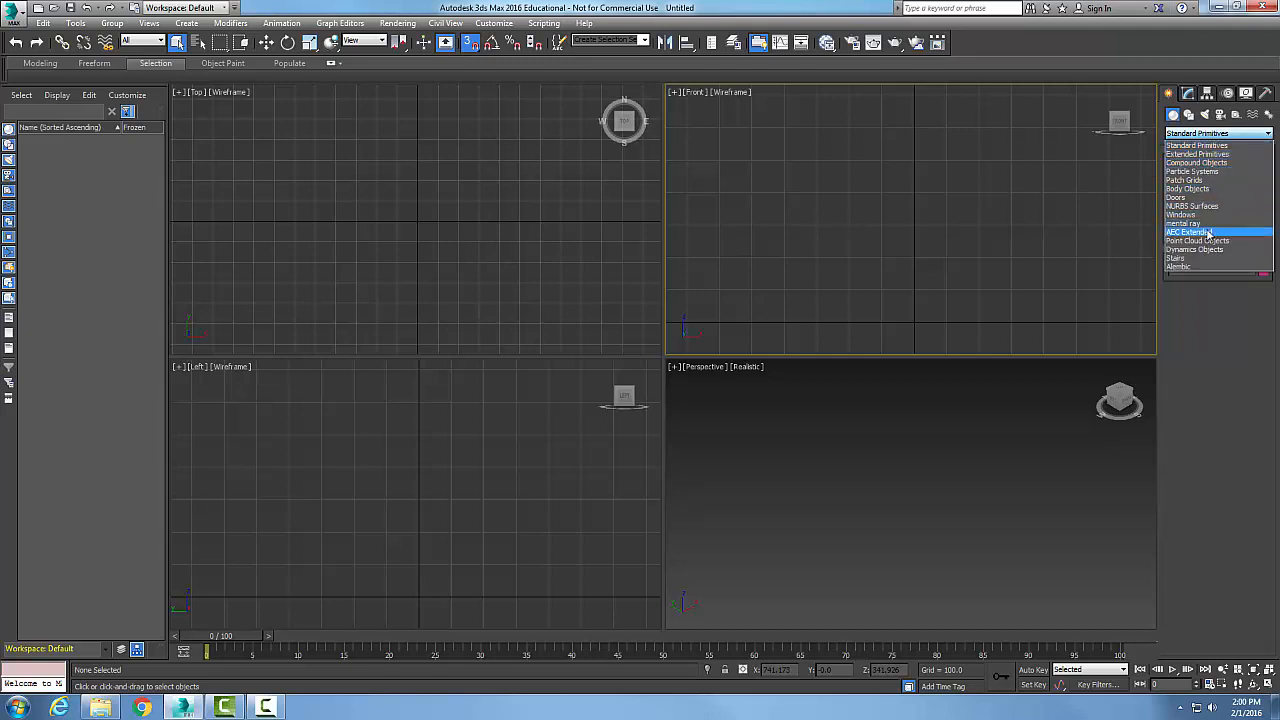
Step: Place a foliage tree from the AEC Extended Favorite Plants palette into the viewport
click(1190, 232)
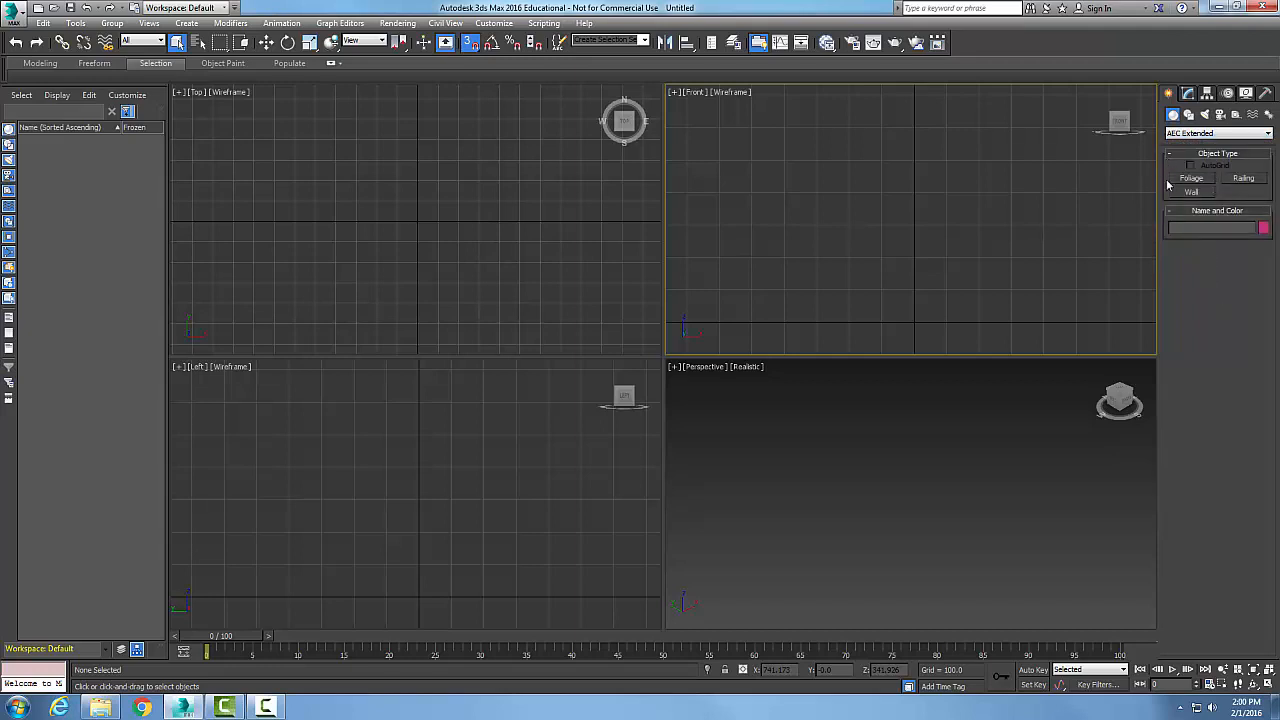
click(1192, 178)
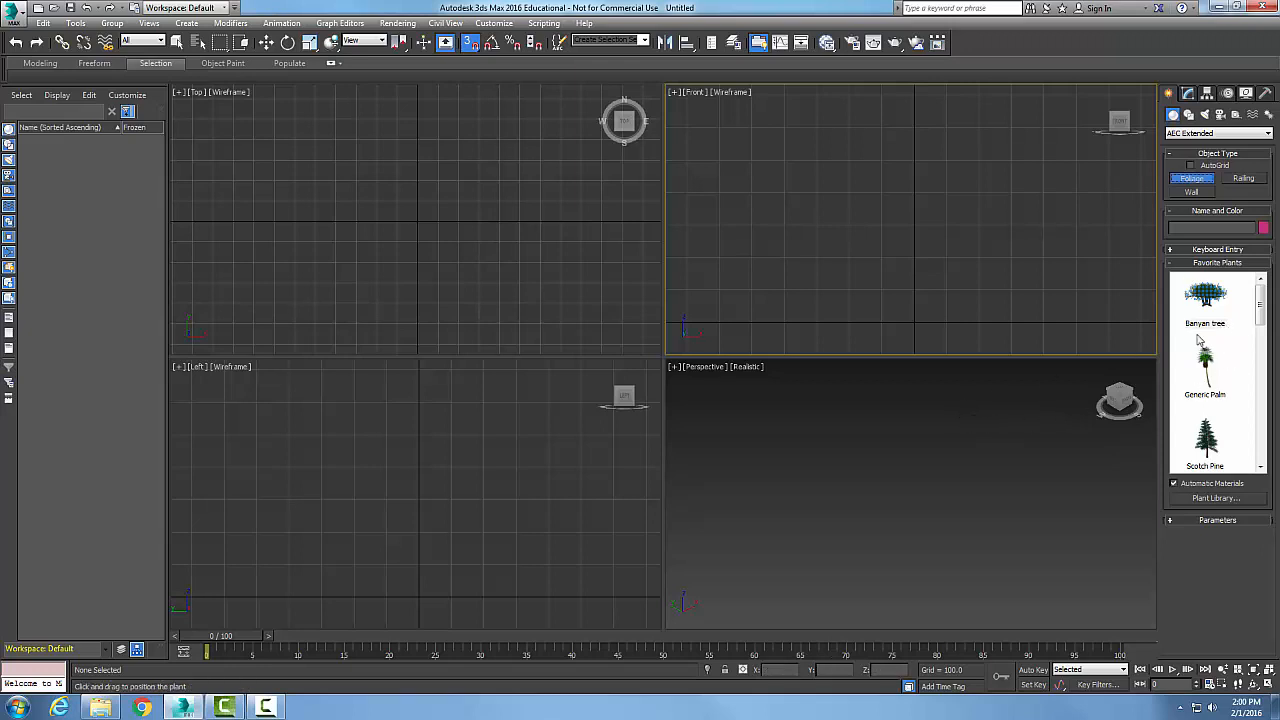
mouse_move(1208, 304)
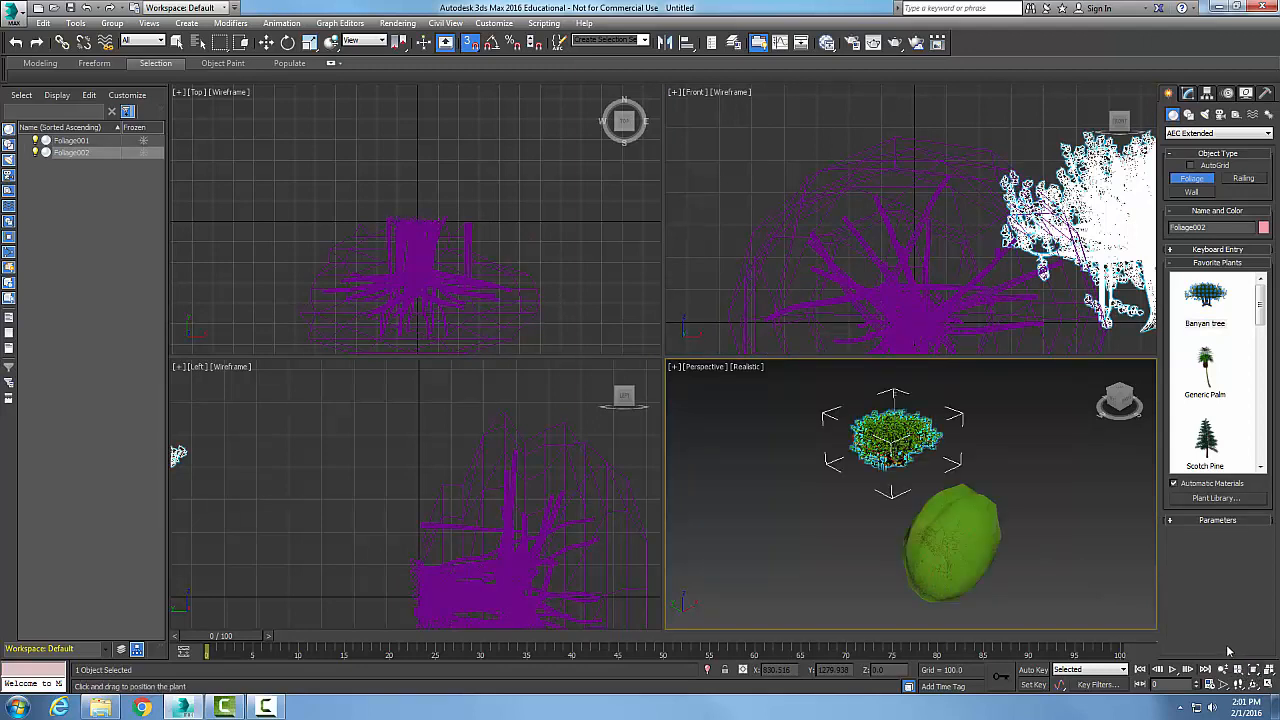
mouse_move(976, 550)
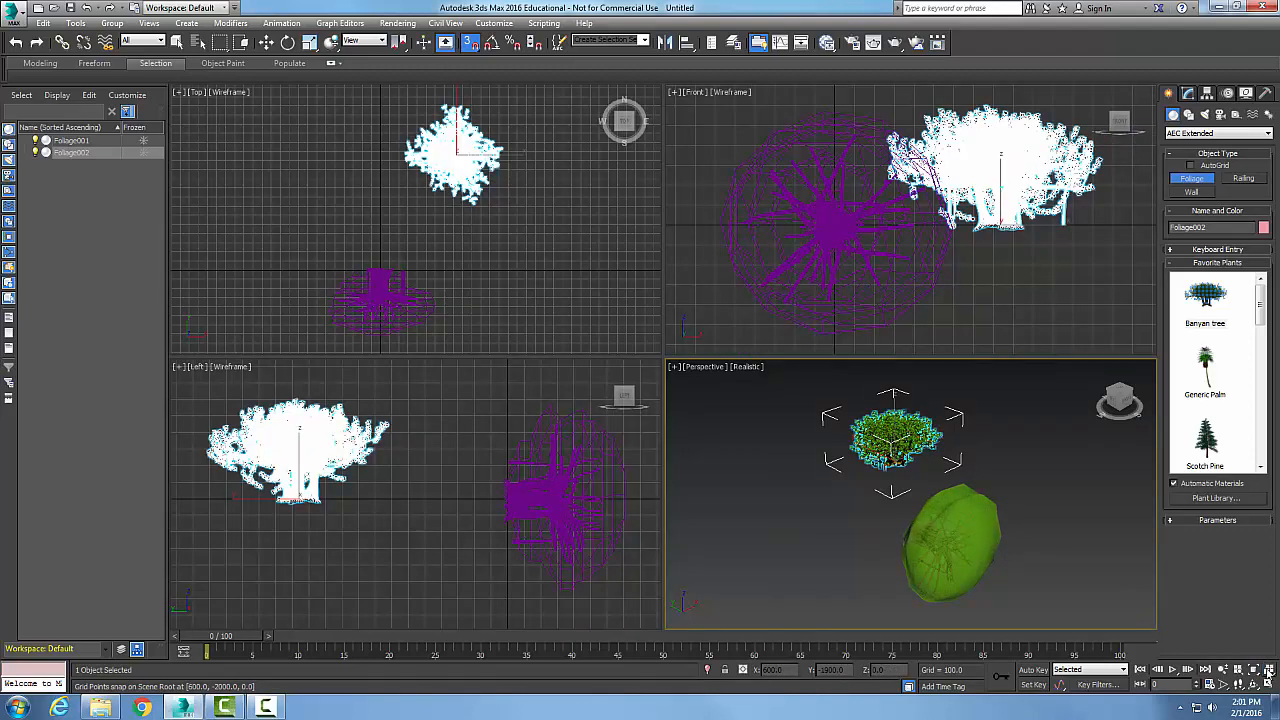
click(872, 224)
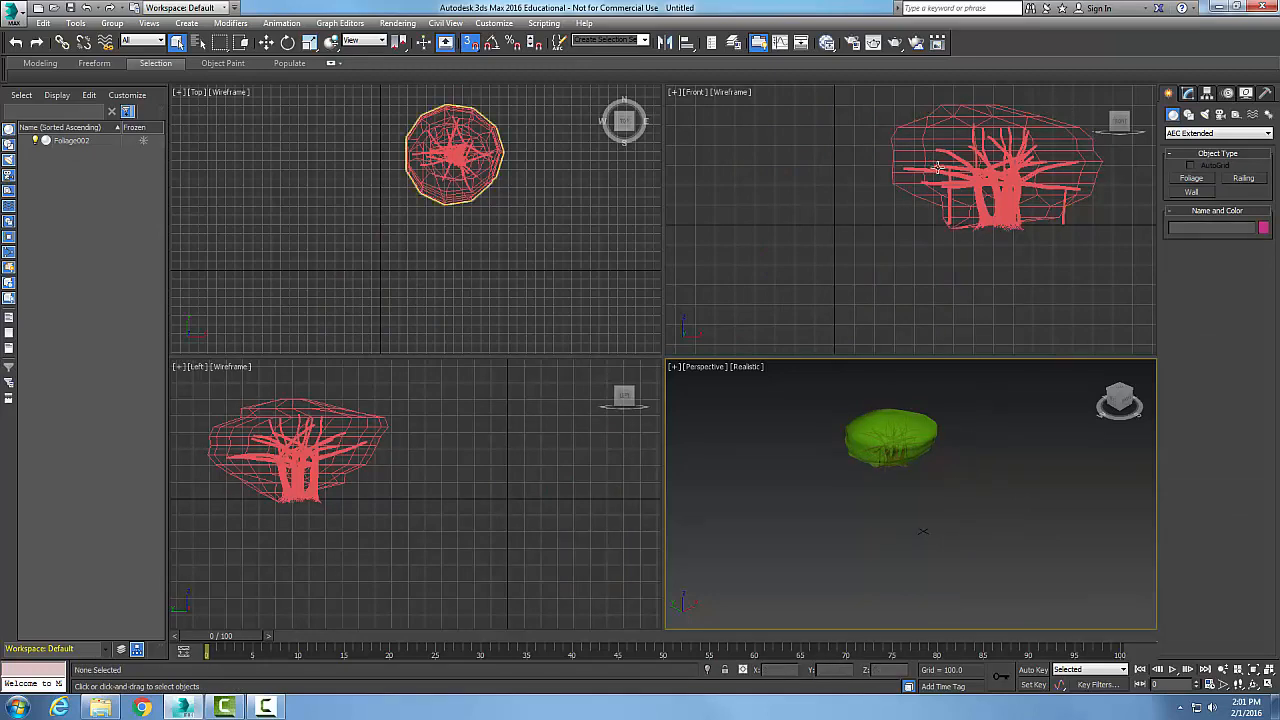
Step: Delete the remaining foliage tree, leaving the scene empty
click(890, 440)
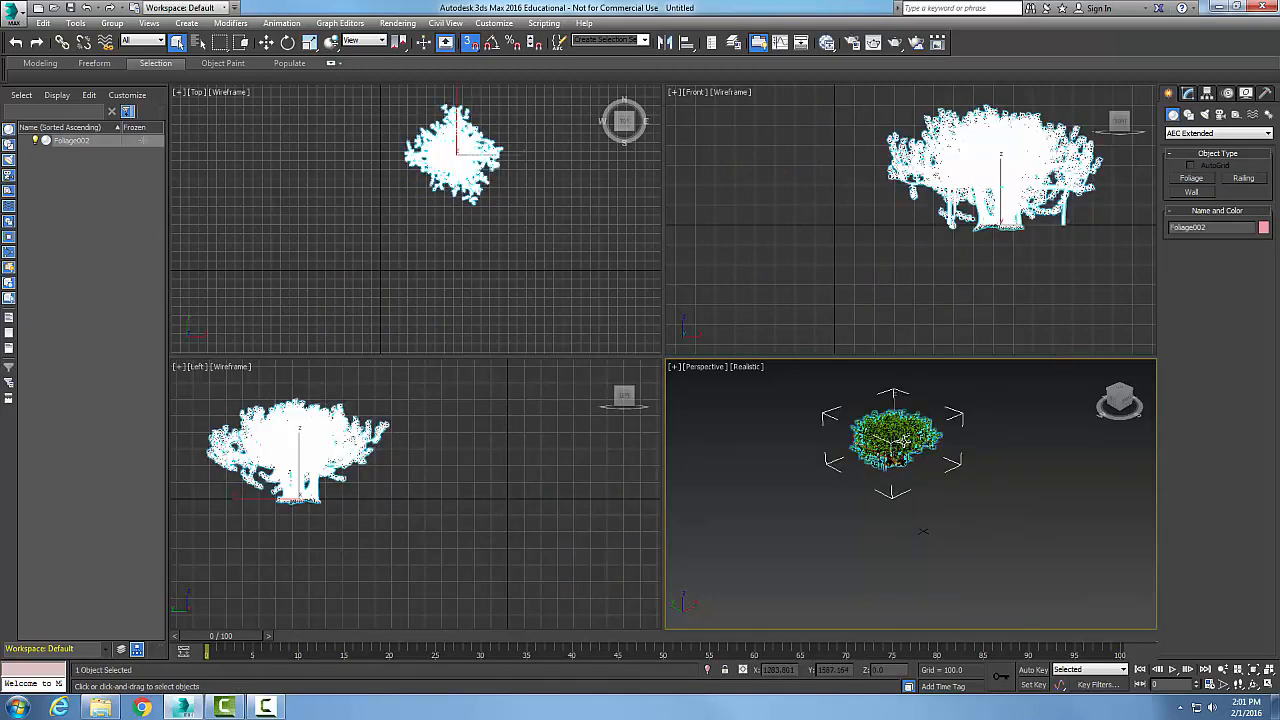
key(Delete)
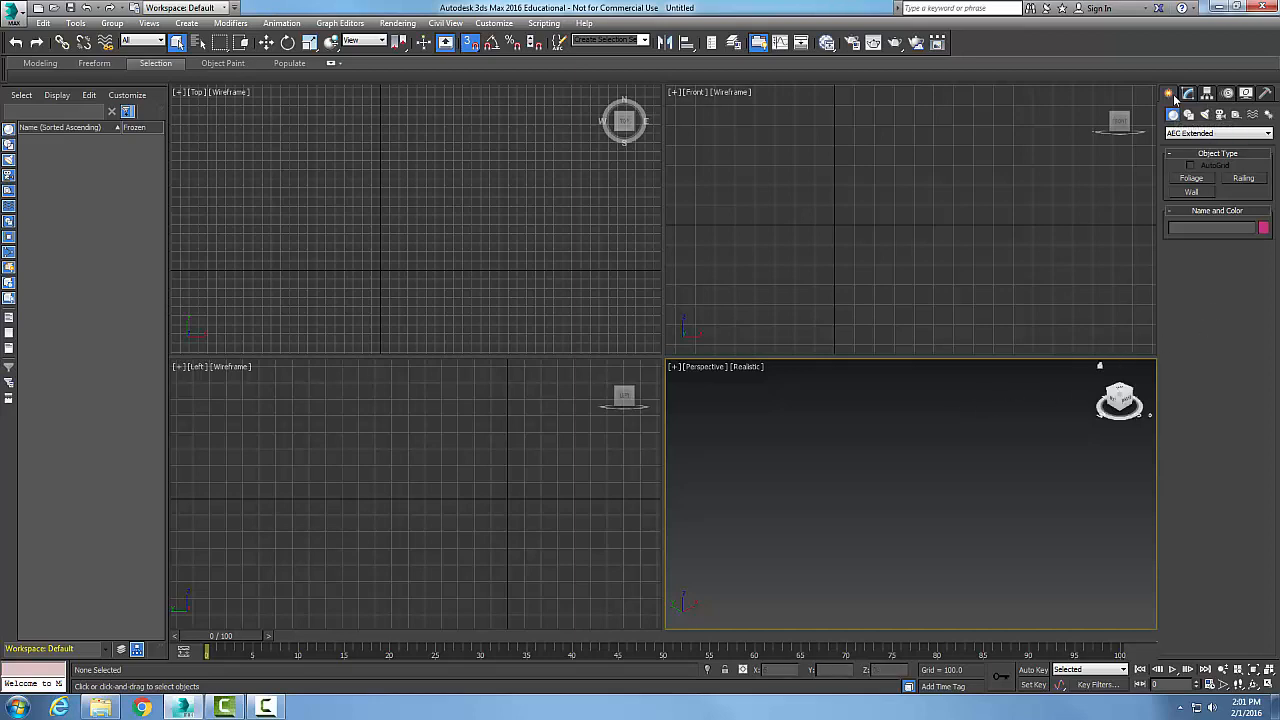
click(1216, 132)
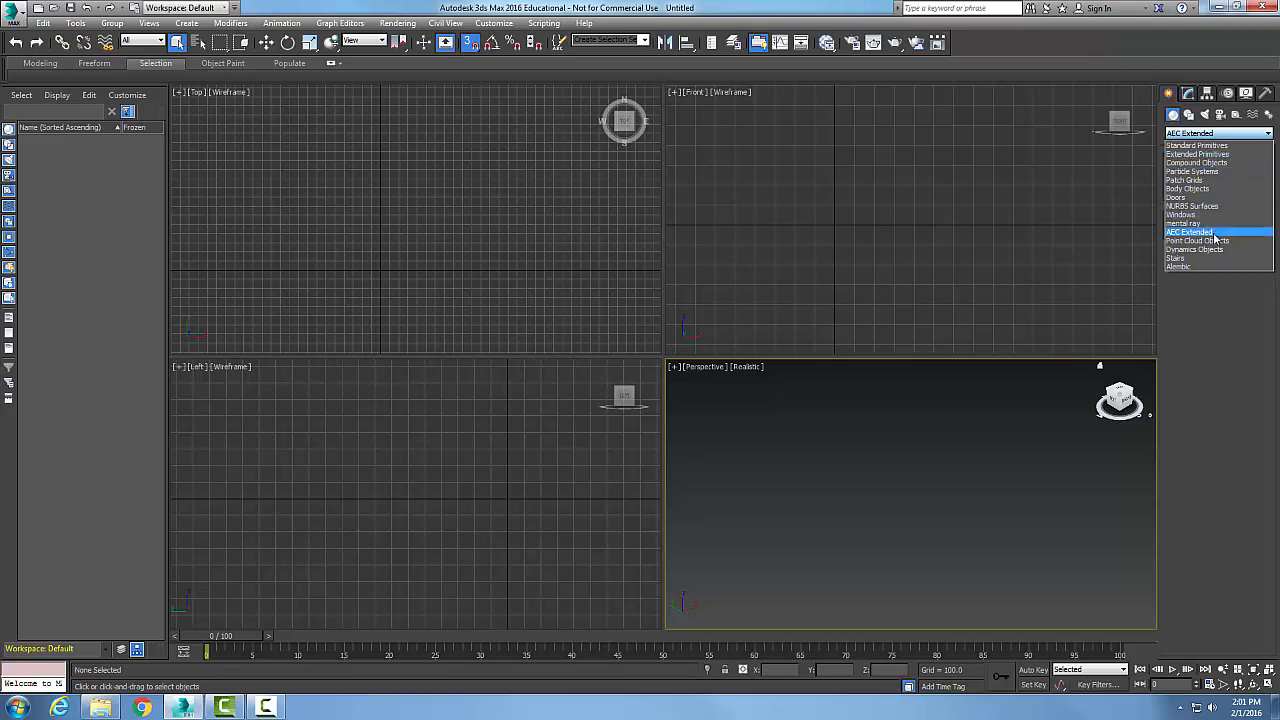
Step: Drag a Scotch Pine from the Favorite Plants palette into the viewport
click(1190, 232)
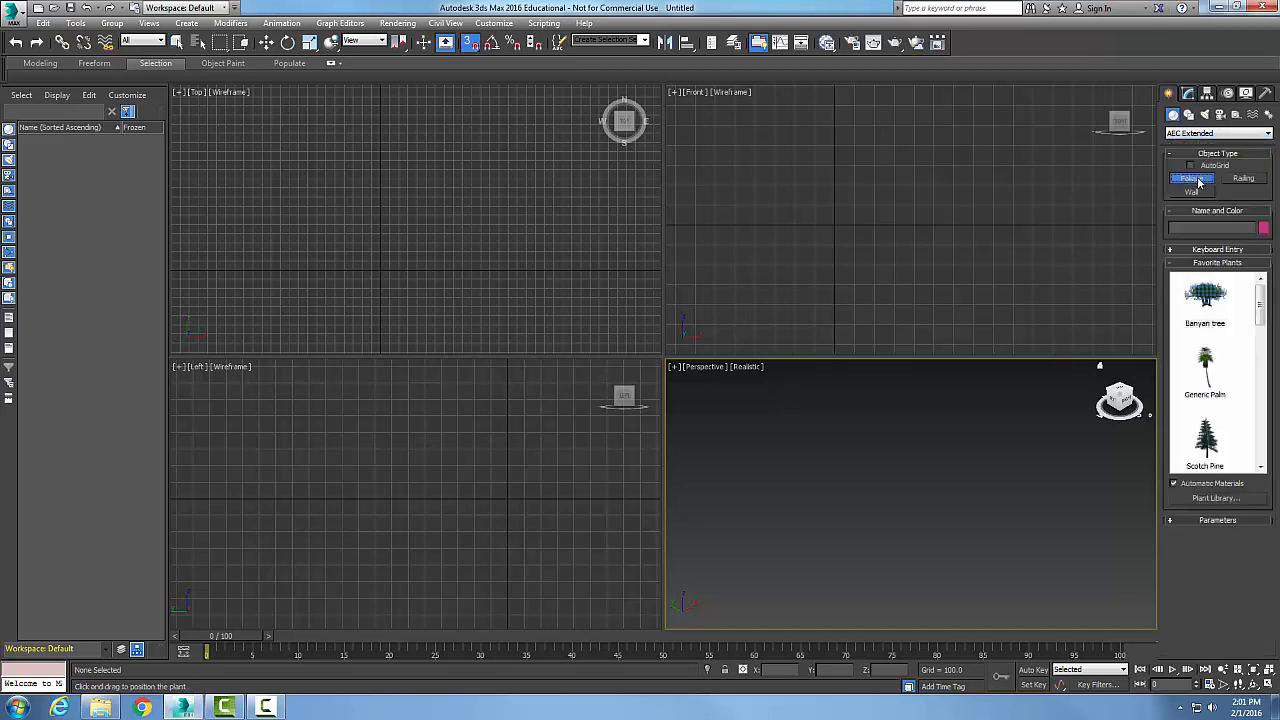
scroll(down, 3)
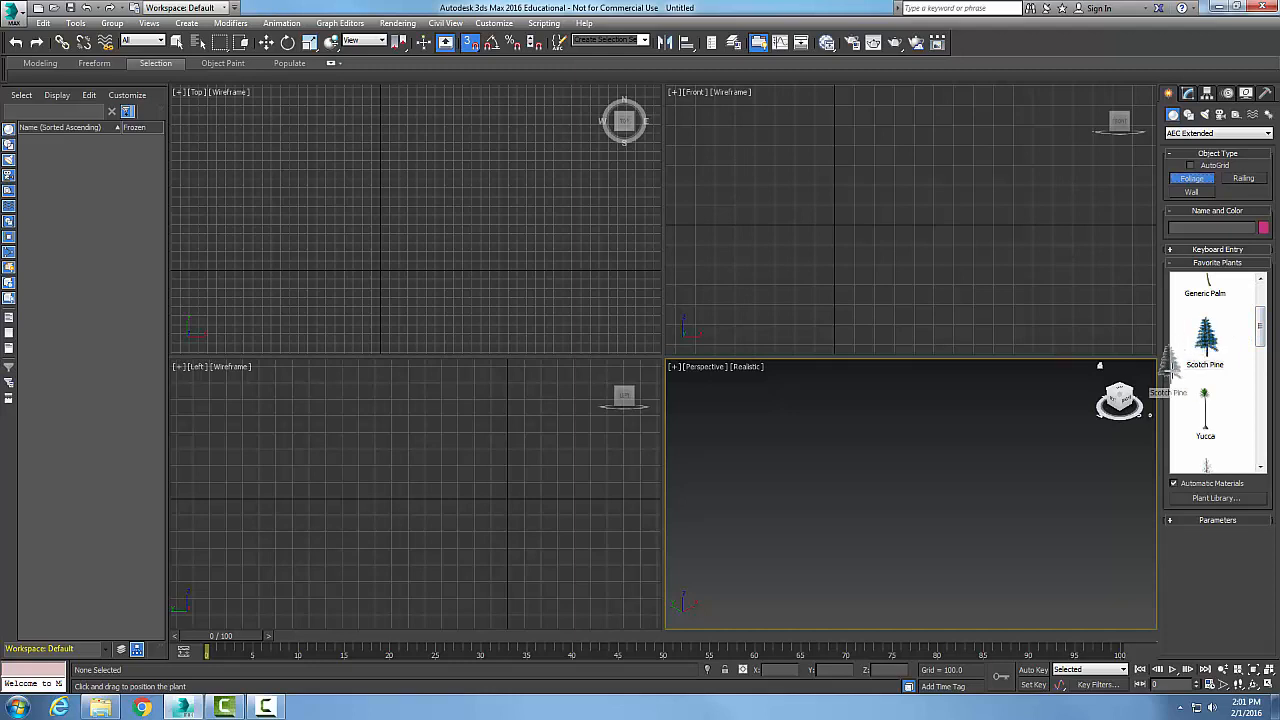
click(784, 470)
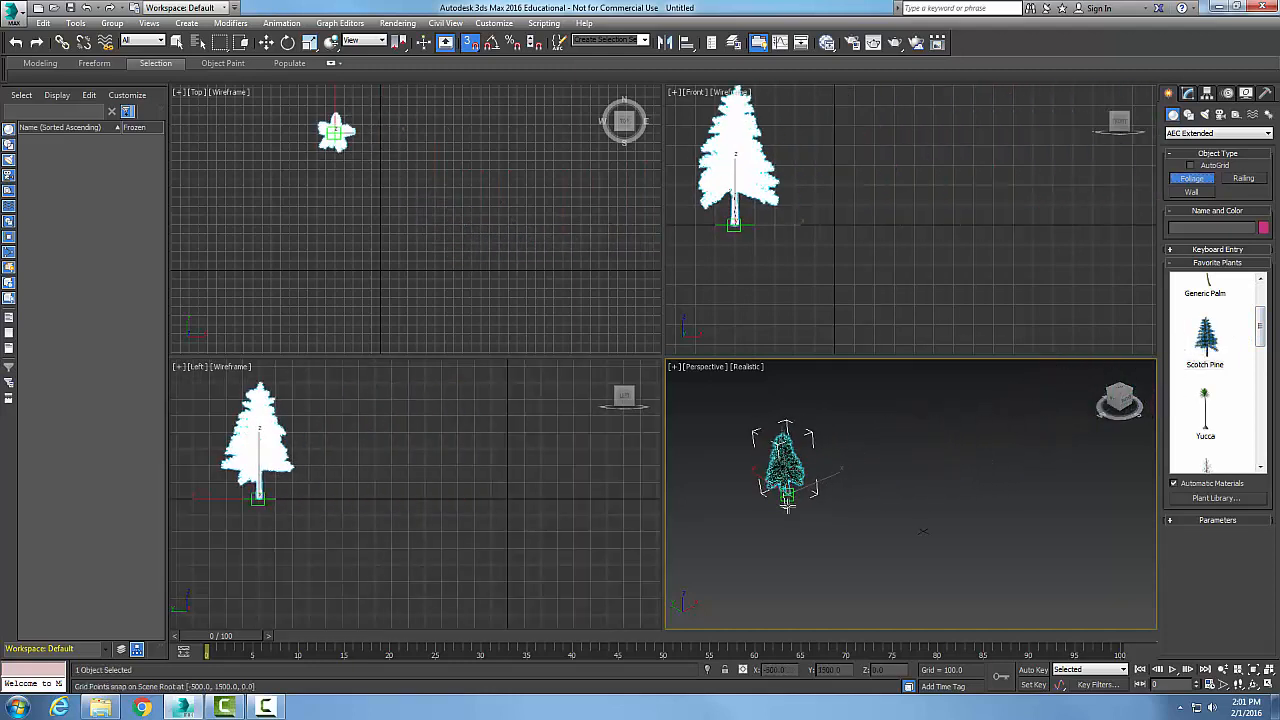
drag(784, 470, 920, 490)
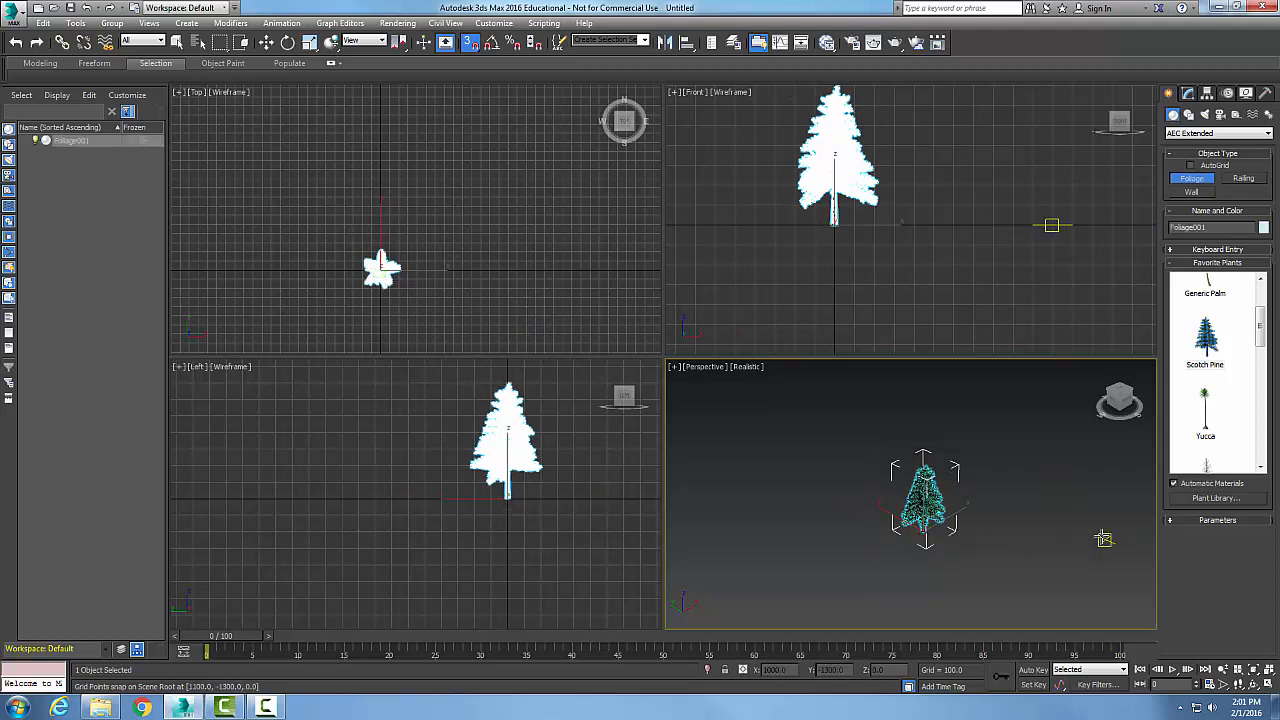
mouse_move(1212, 596)
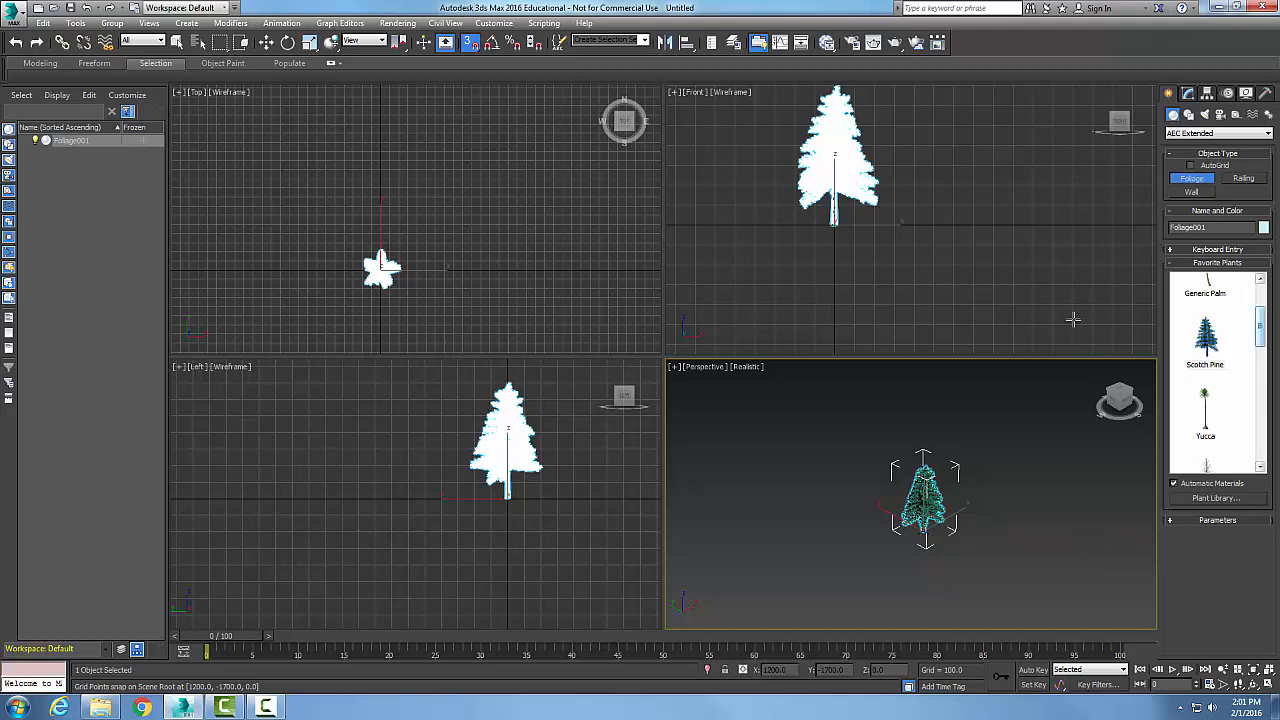
Step: Place a Japanese Flowering Cherry, Spring beside the Scotch pine
scroll(down, 3)
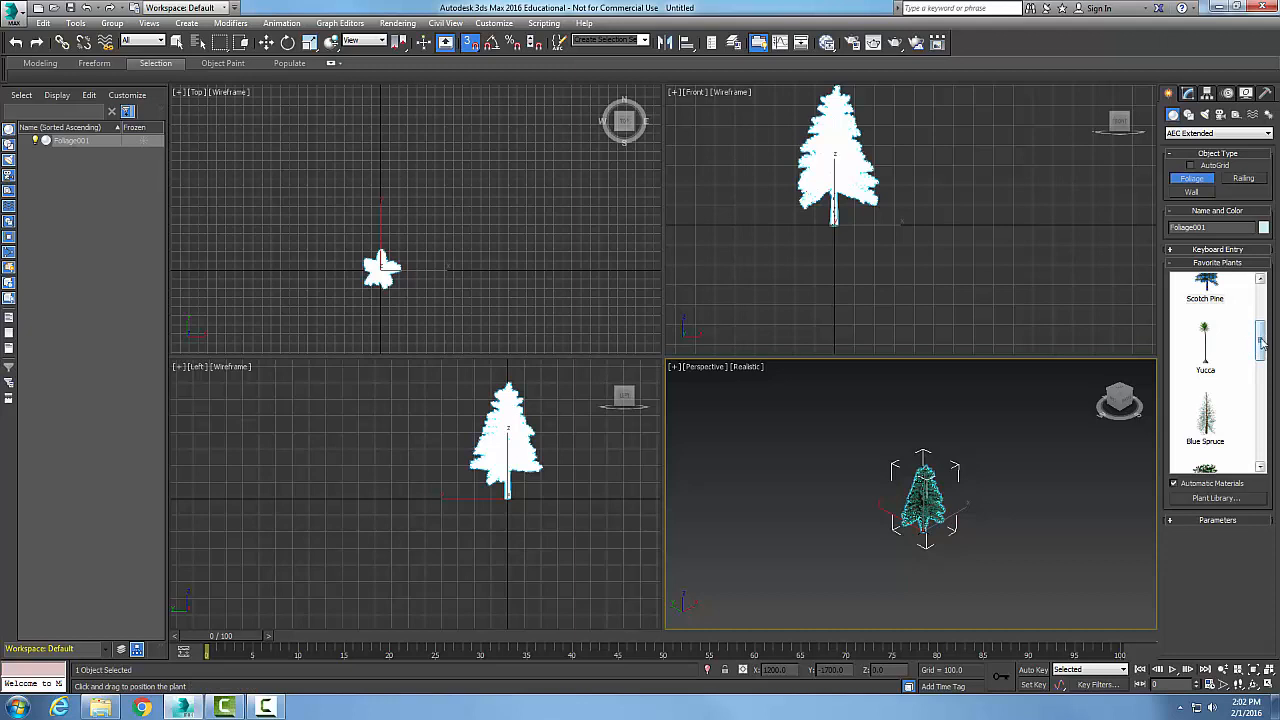
scroll(down, 3)
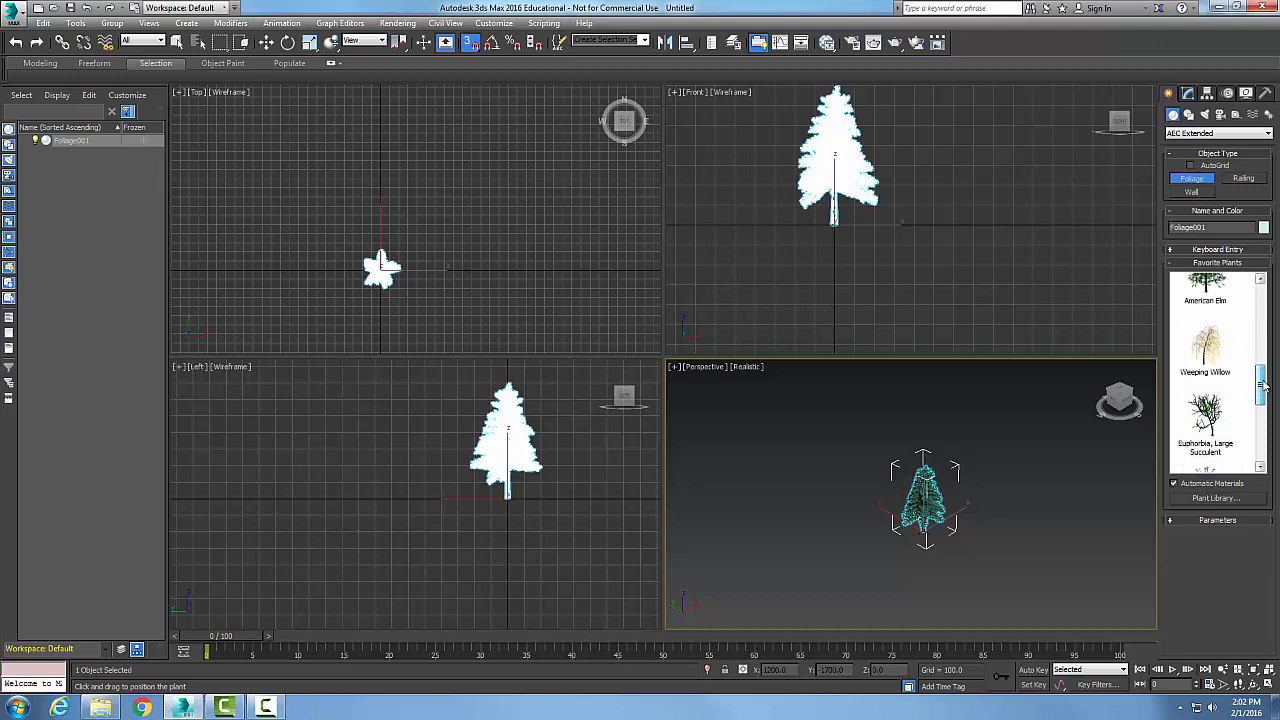
scroll(down, 3)
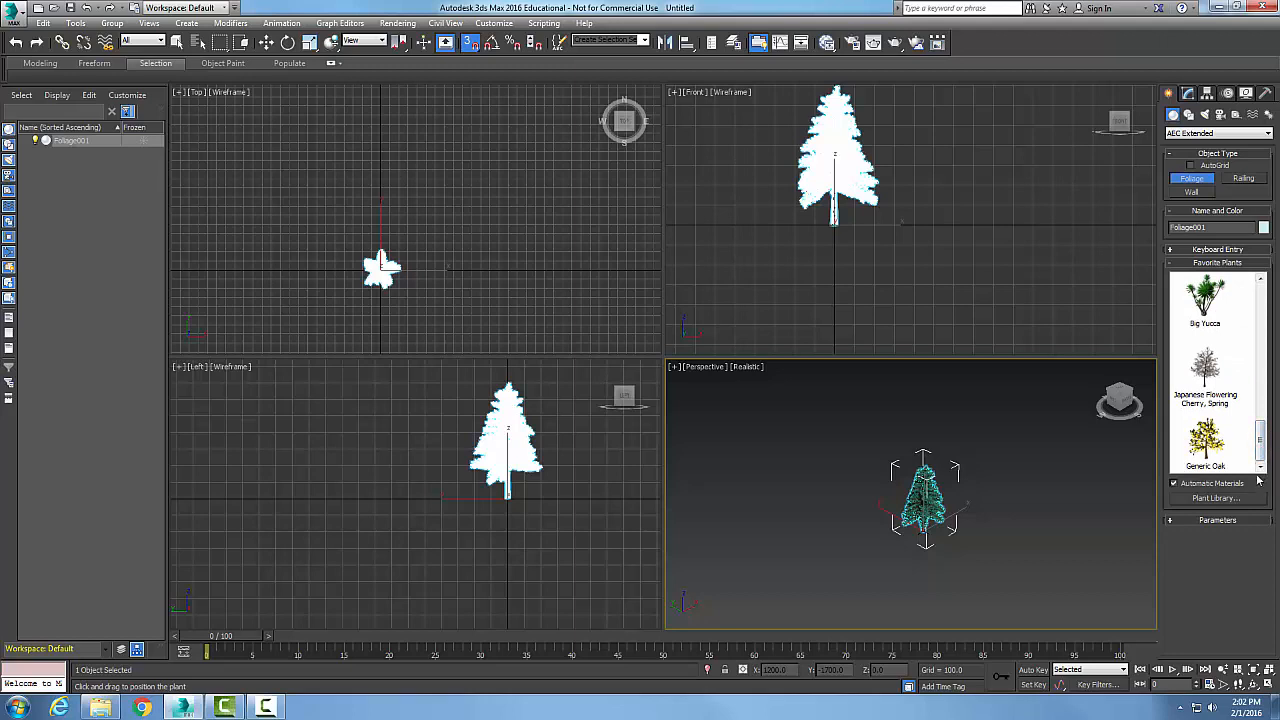
mouse_move(1220, 376)
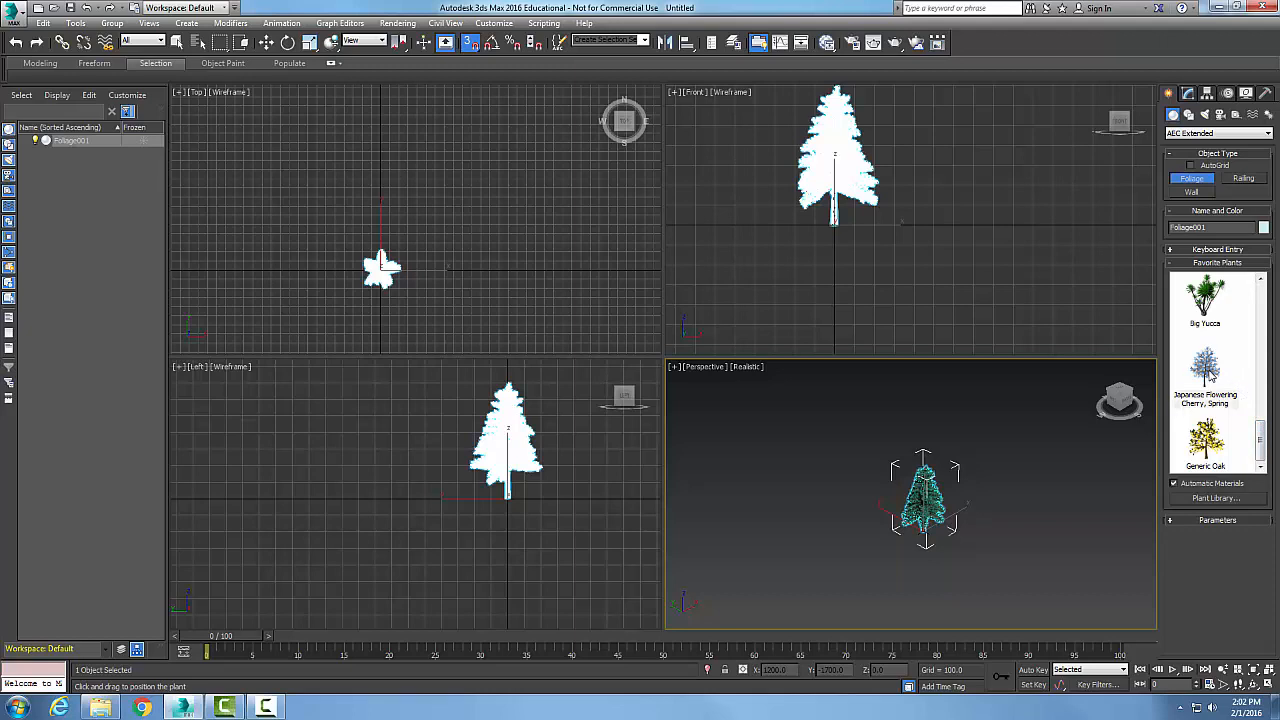
click(1204, 368)
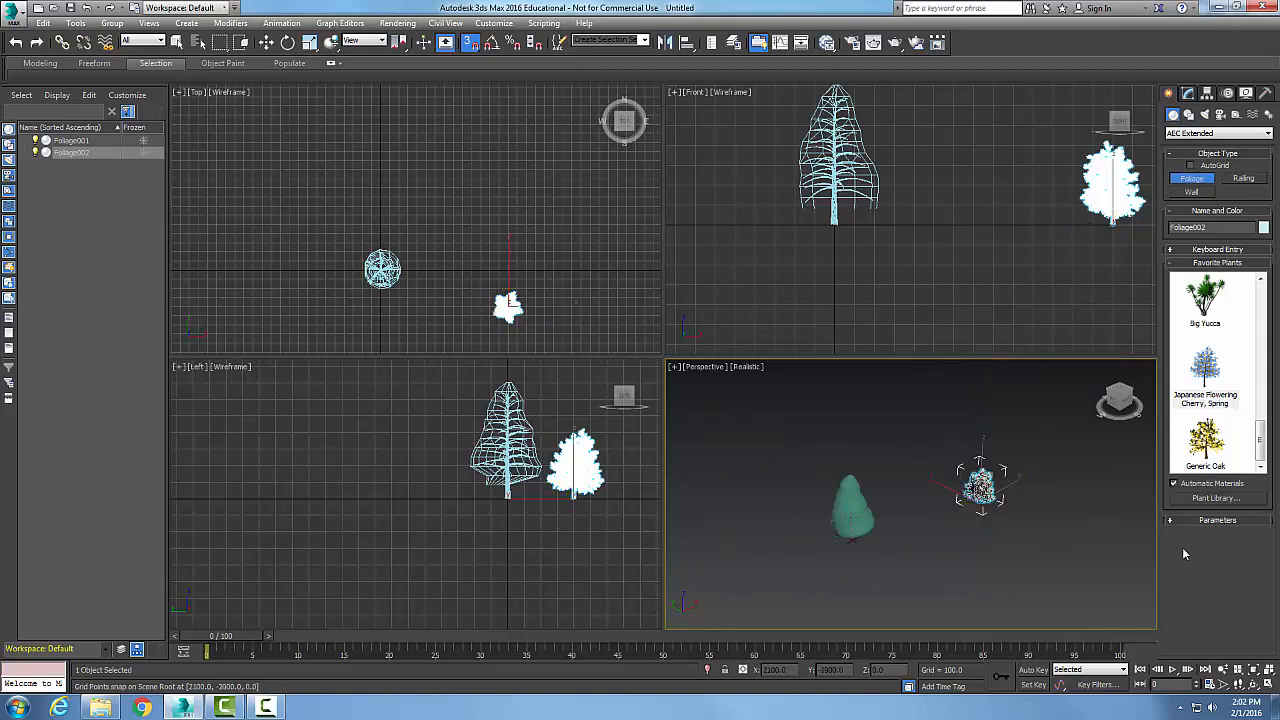
mouse_move(1204, 544)
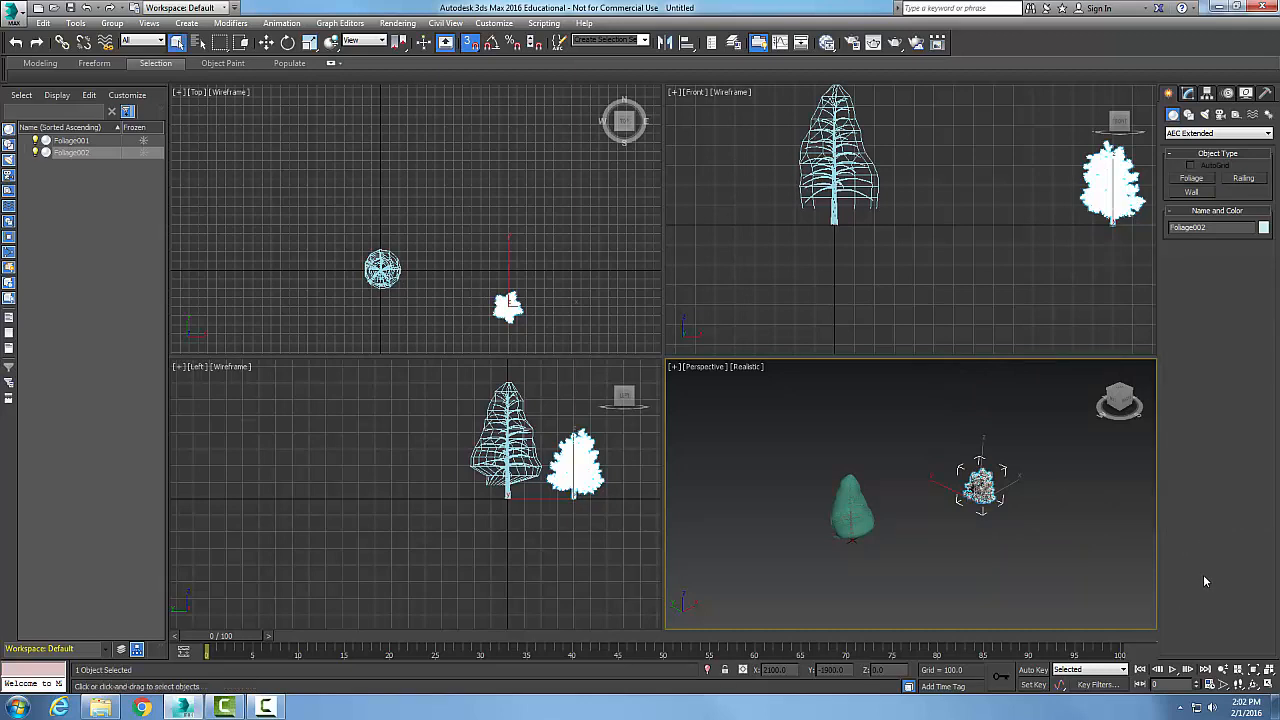
mouse_move(1210, 360)
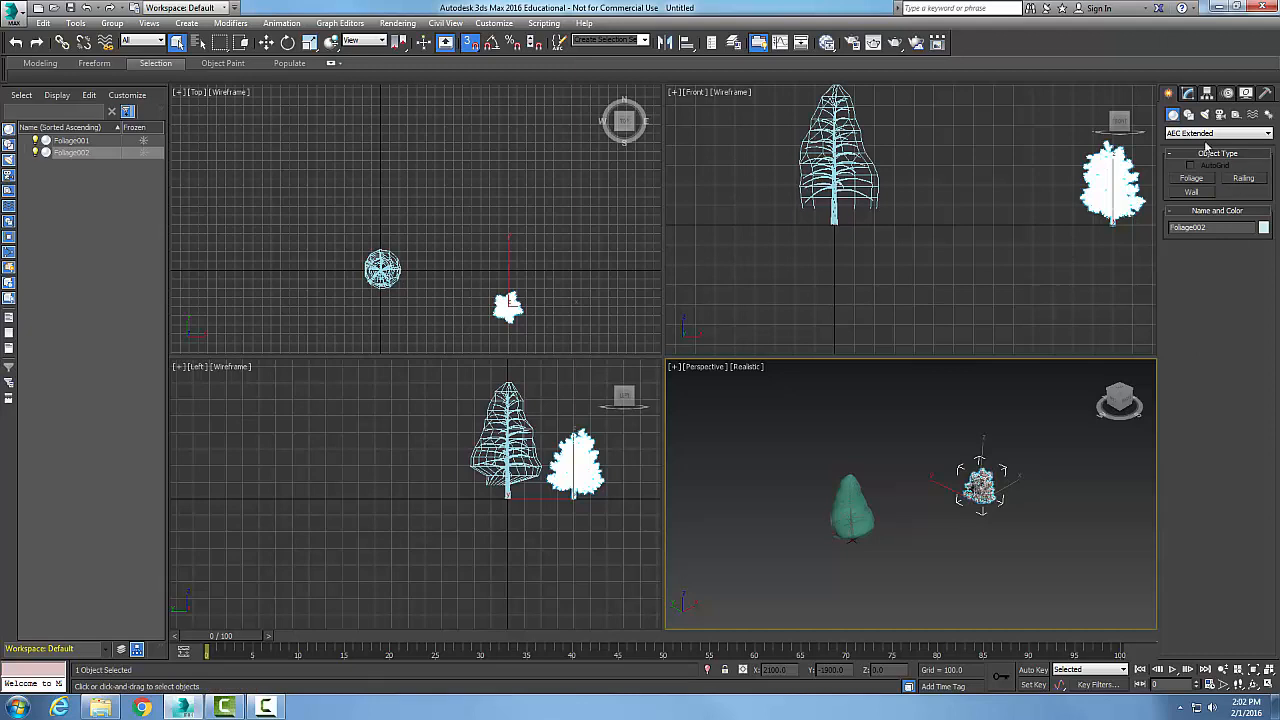
Step: Reopen the AEC Extended Foliage library and browse the Favorite Plants palette
click(1172, 112)
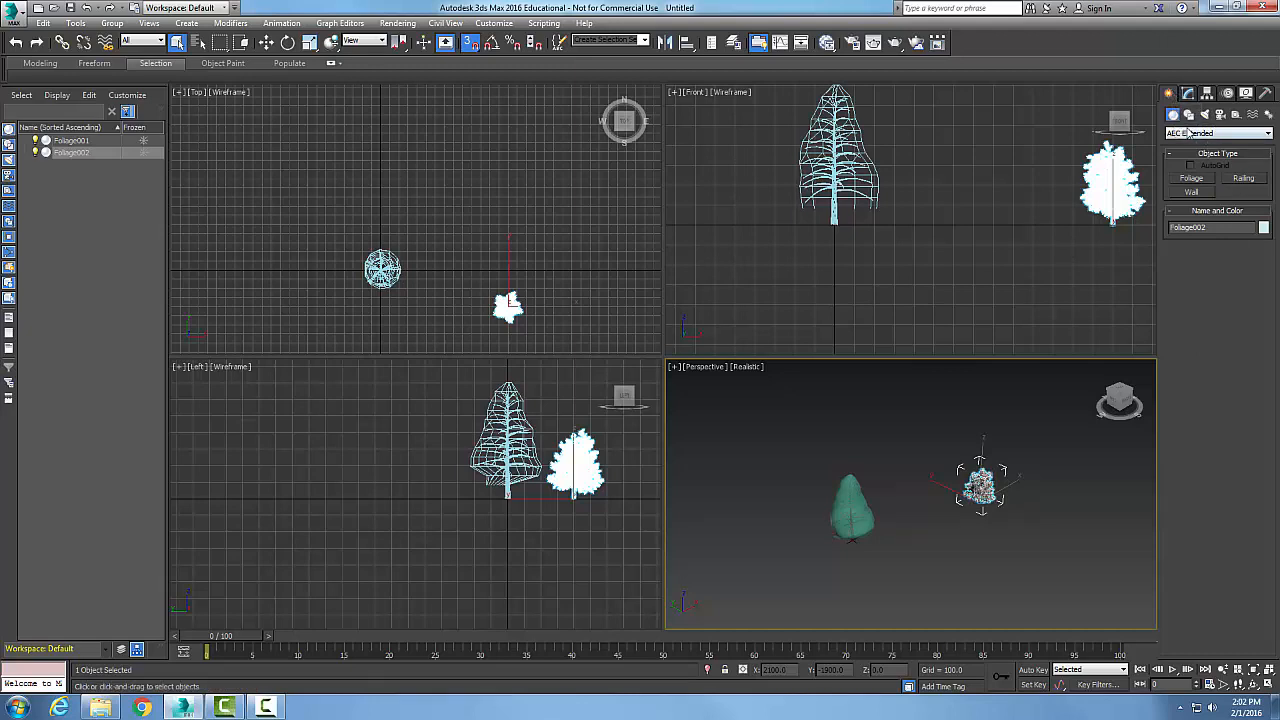
click(1192, 178)
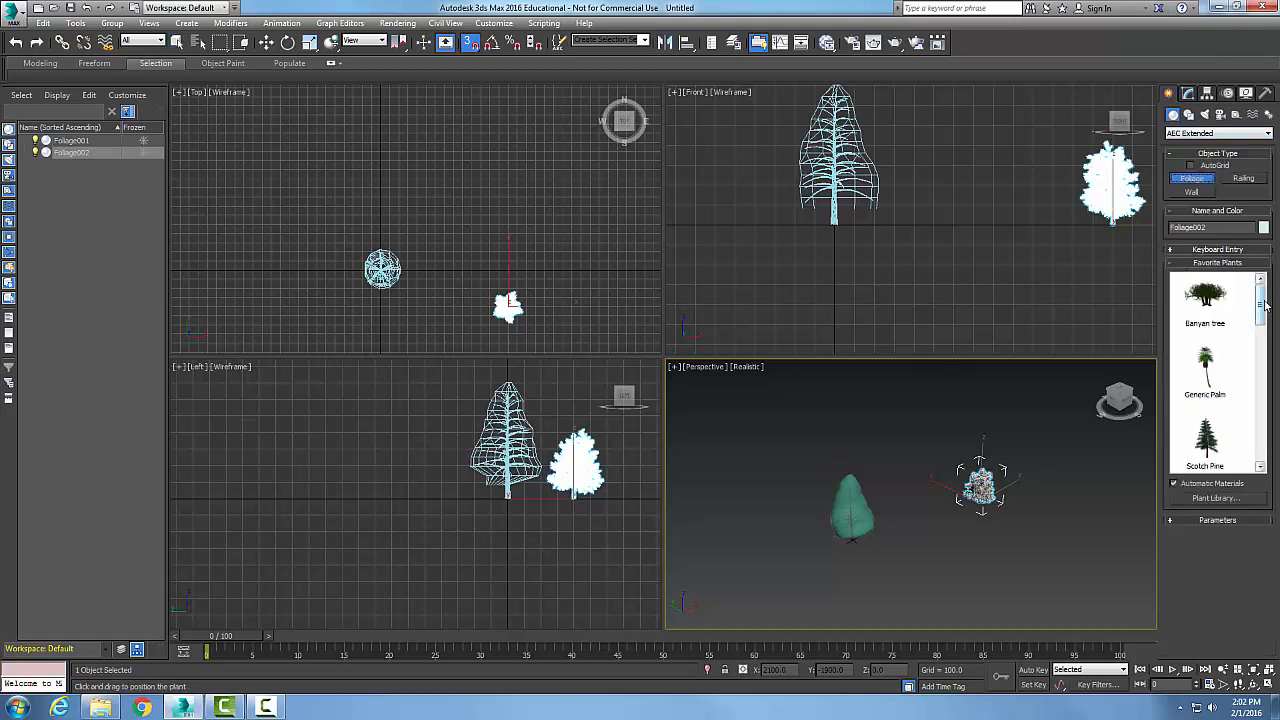
scroll(down, 3)
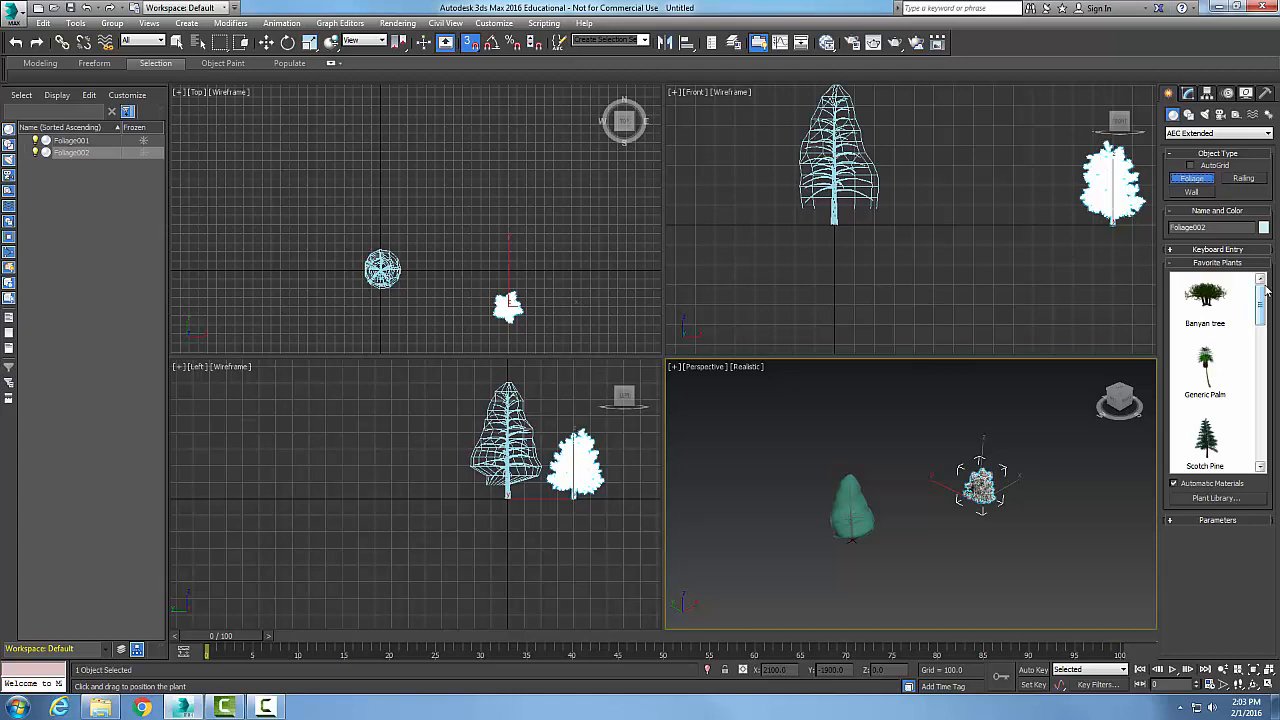
scroll(down, 3)
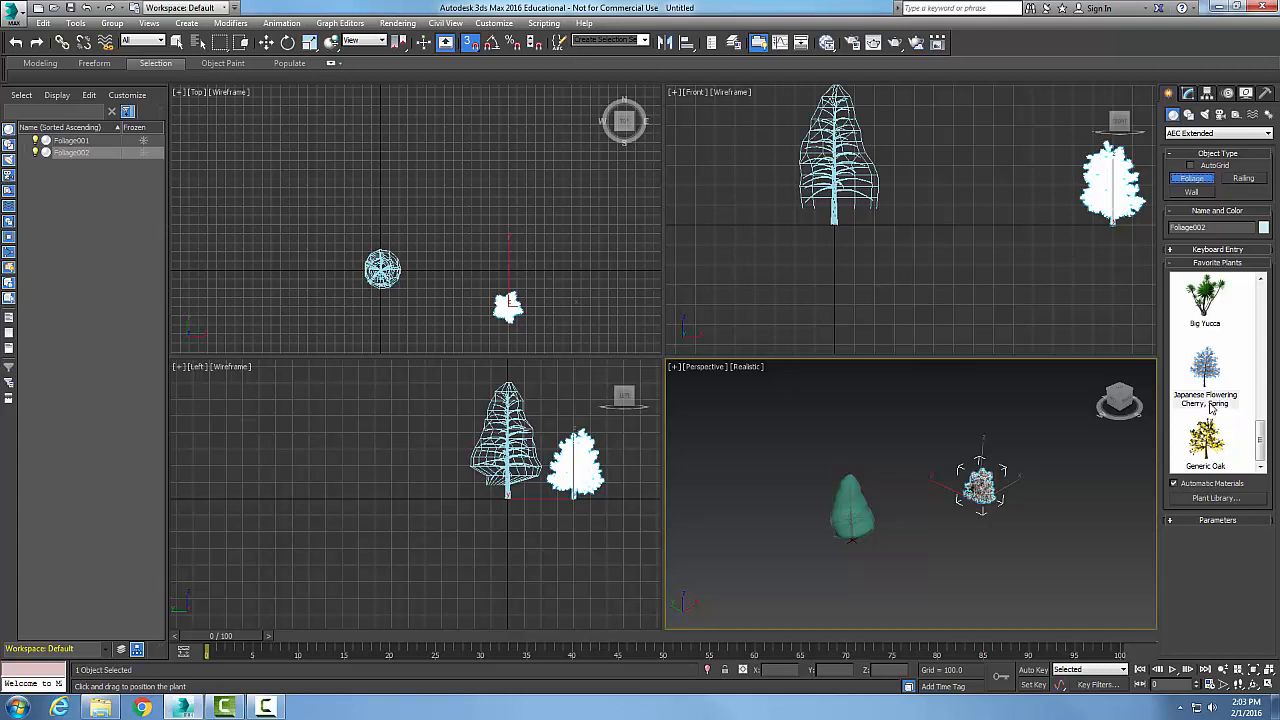
mouse_move(1216, 456)
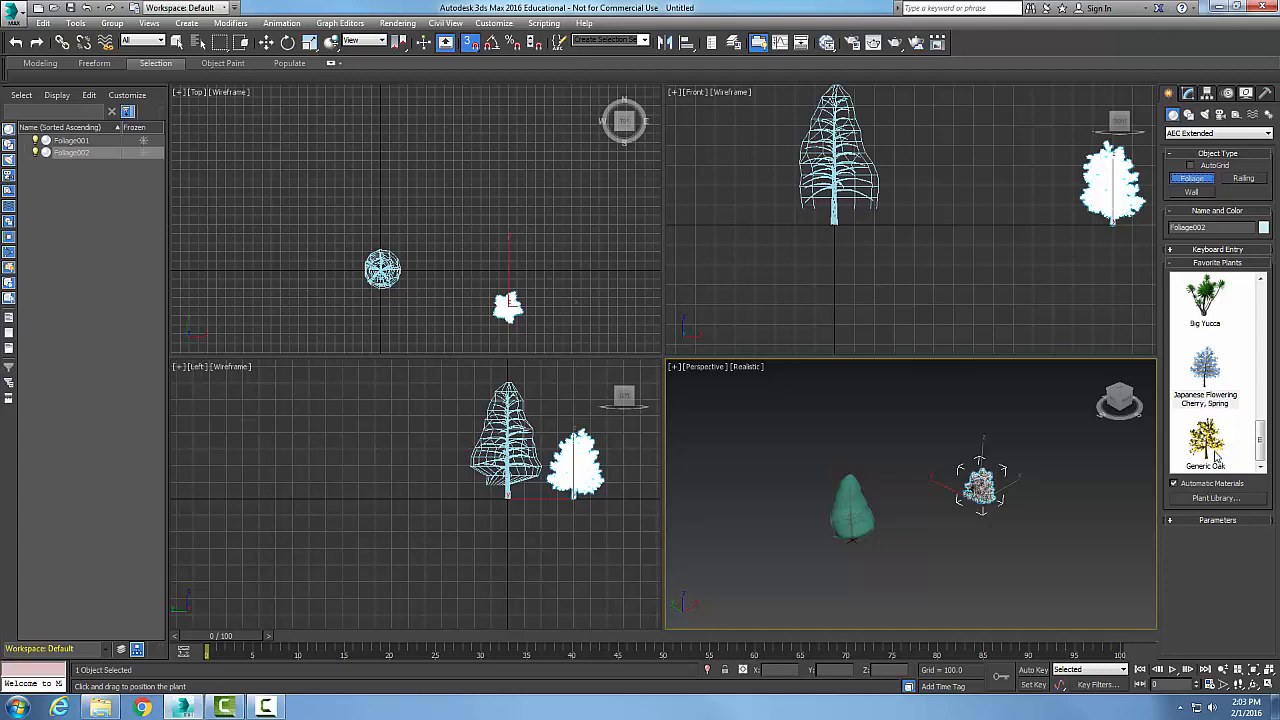